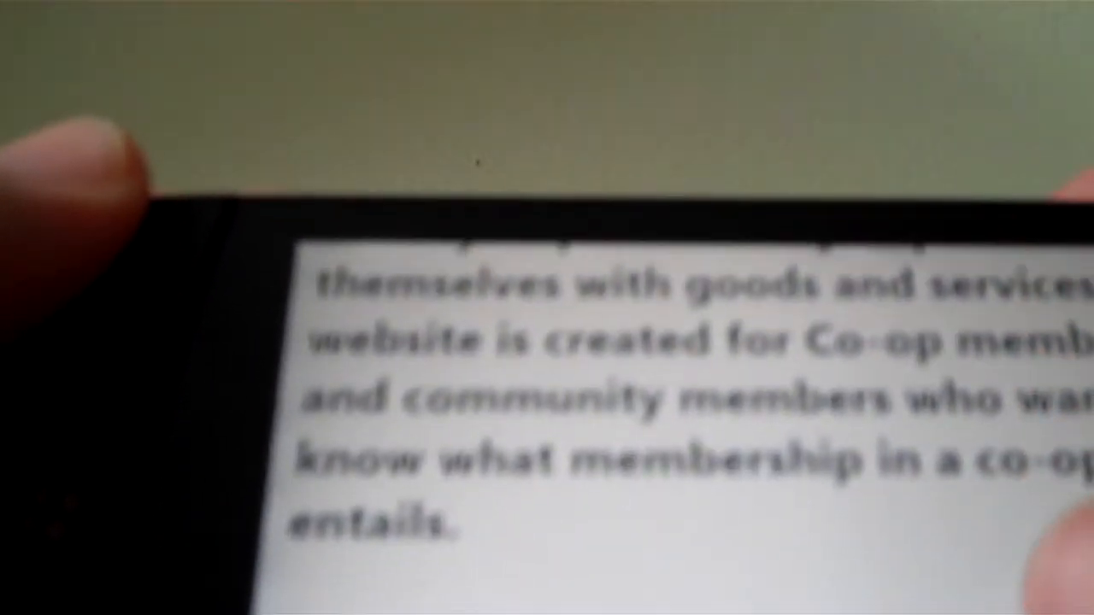
Step: Scroll down the Lists section and open the Invoices by Vendor list
scroll(down, 3)
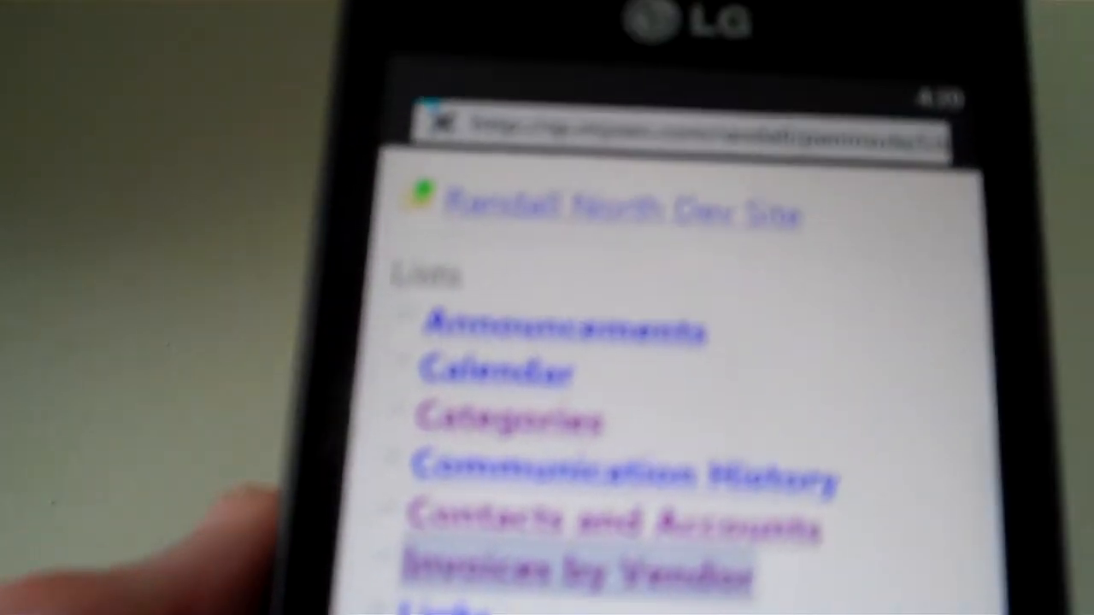
click(572, 568)
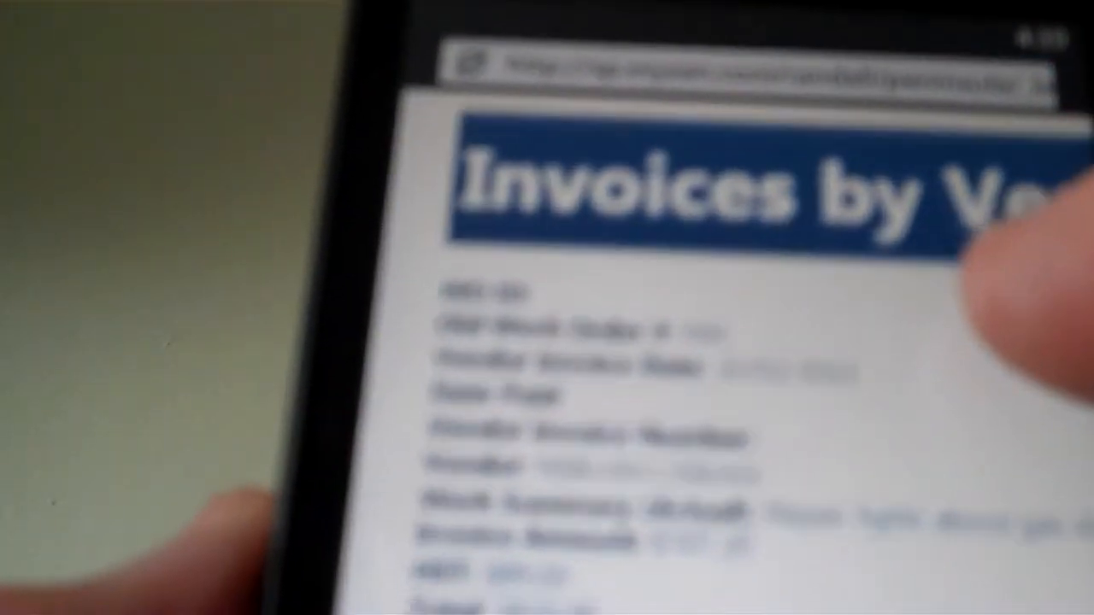